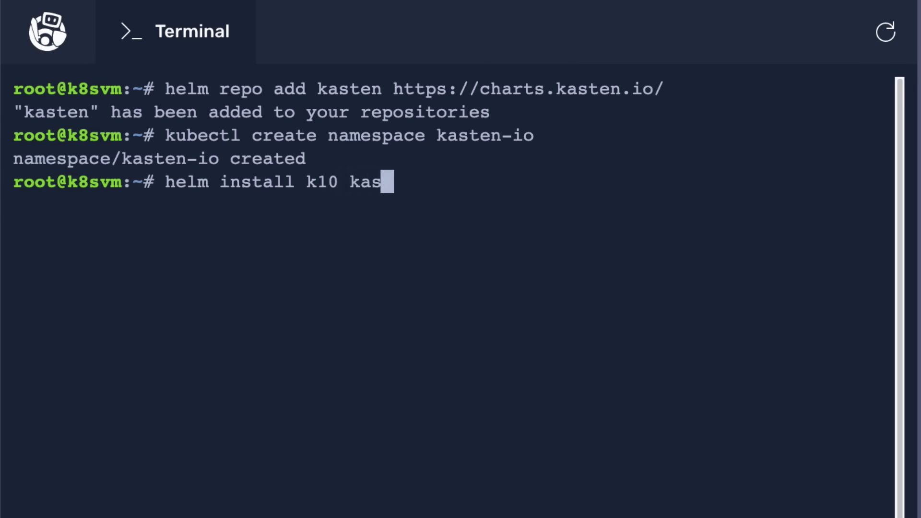
- Install the k10 chart into kasten-io with helm and list all resources in the mysql namespace
{"action": "type", "text": "ten/k10"}
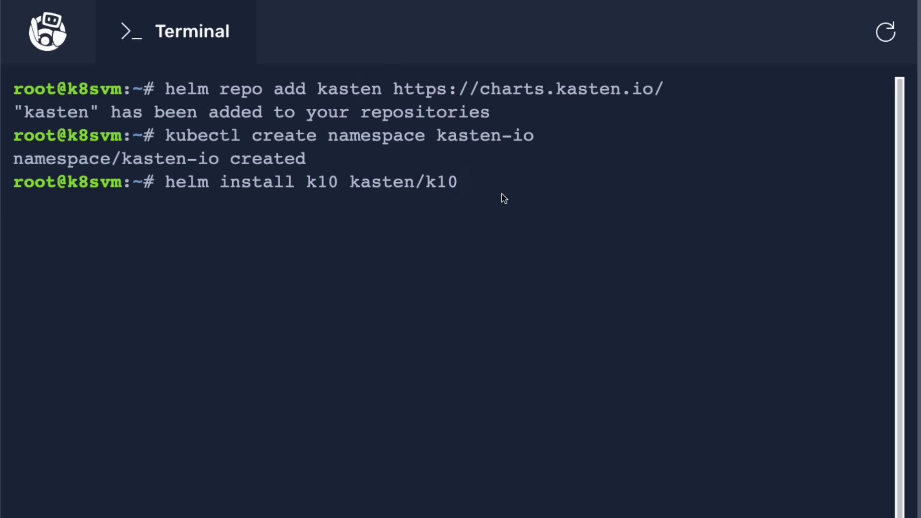
{"action": "type", "text": "--namespace=k"}
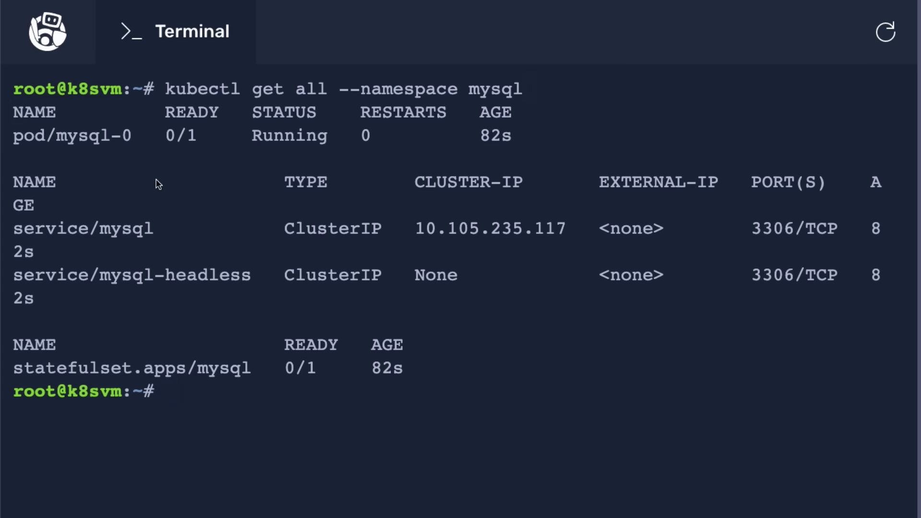
{"action": "double_click", "coordinate": [72, 136]}
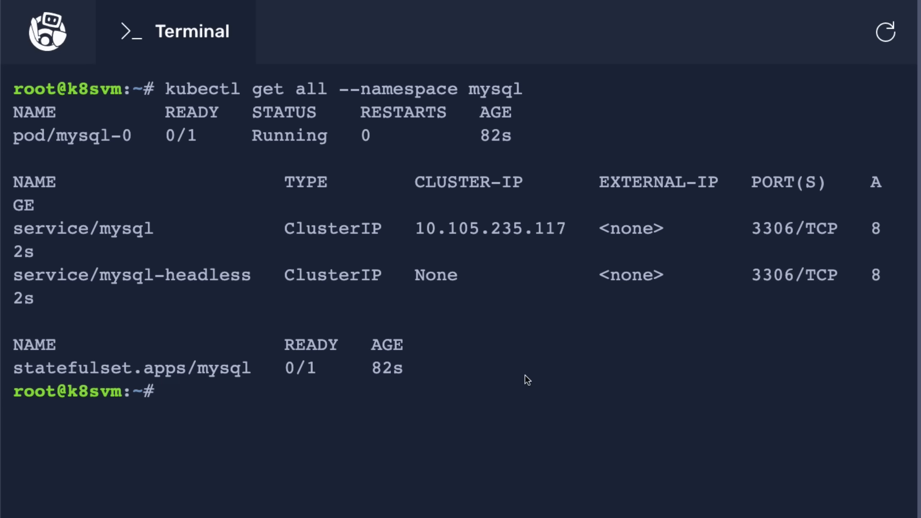
- Show the Applications page listing default, local-path-storage and mysql as unprotected
{"action": "left_click", "coordinate": [97, 29]}
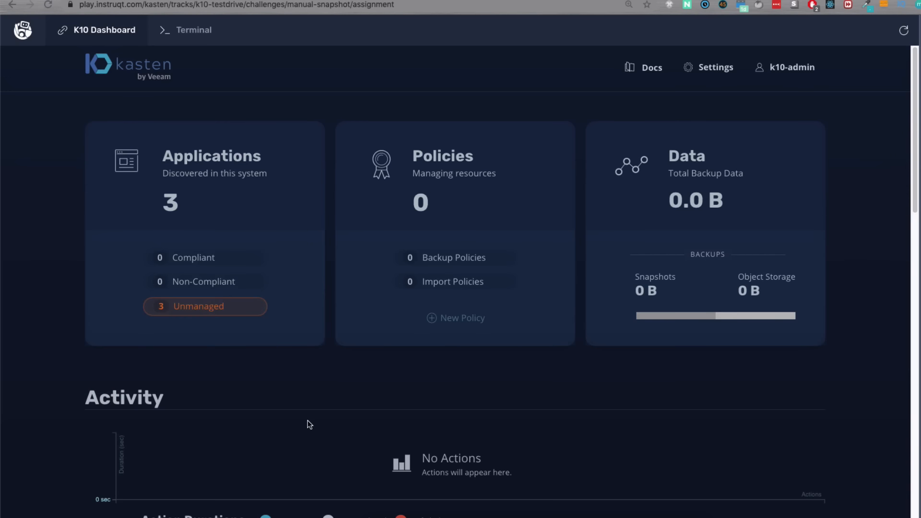
{"action": "mouse_move", "coordinate": [185, 161]}
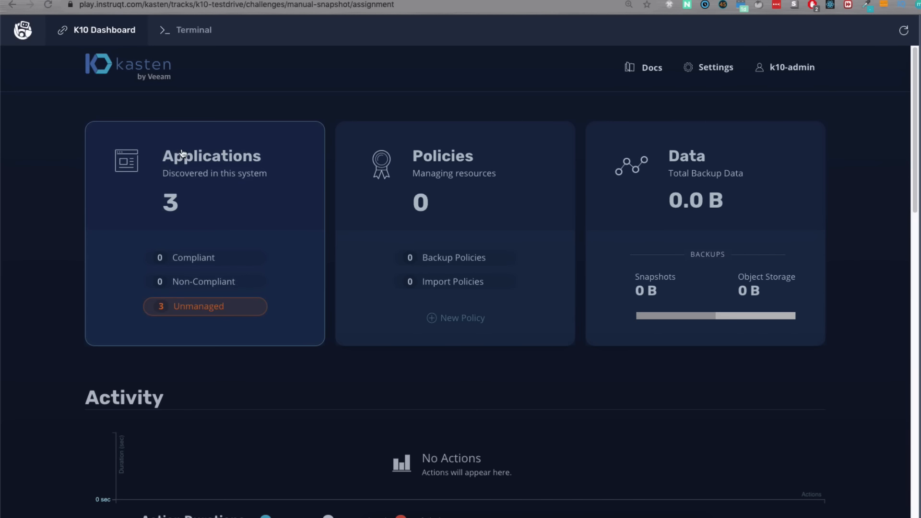
{"action": "mouse_move", "coordinate": [215, 191]}
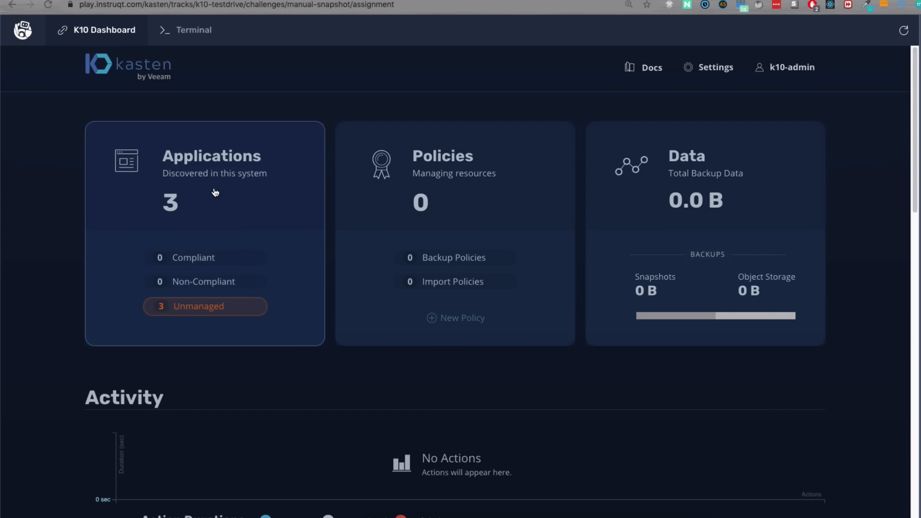
{"action": "mouse_move", "coordinate": [120, 305]}
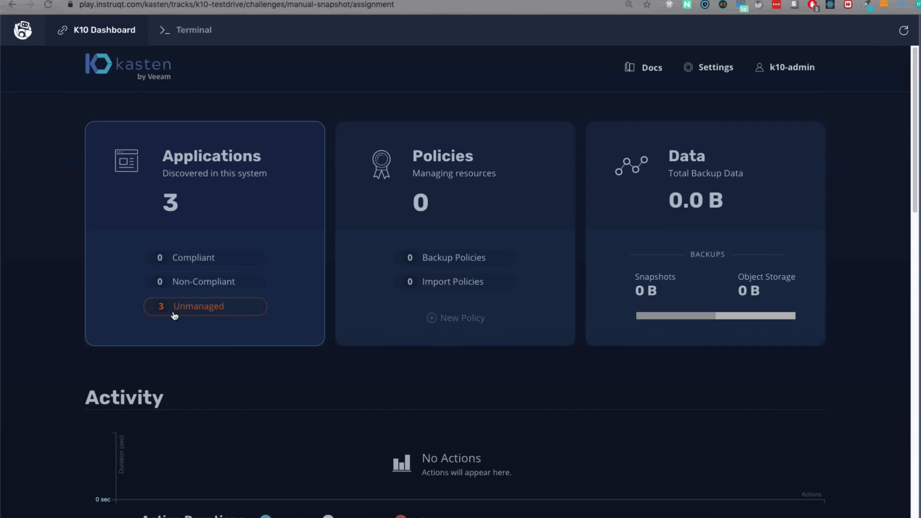
{"action": "mouse_move", "coordinate": [198, 314]}
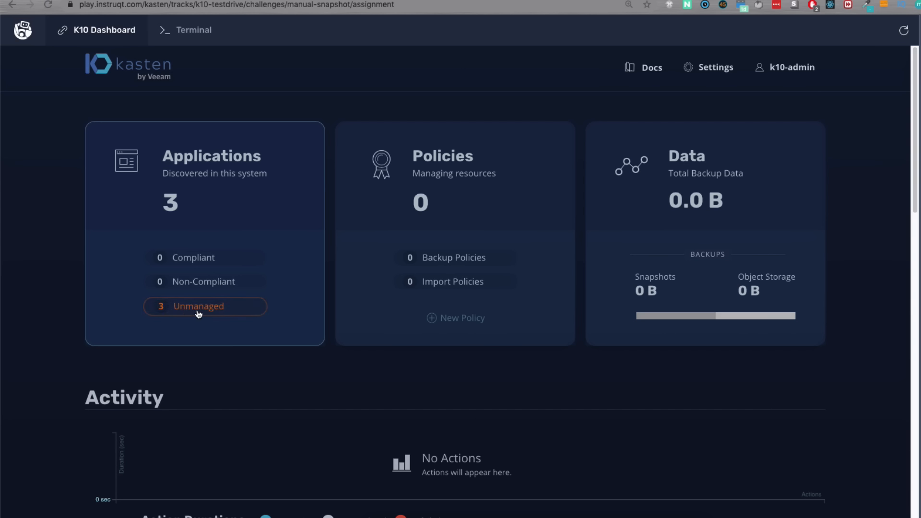
{"action": "mouse_move", "coordinate": [268, 212]}
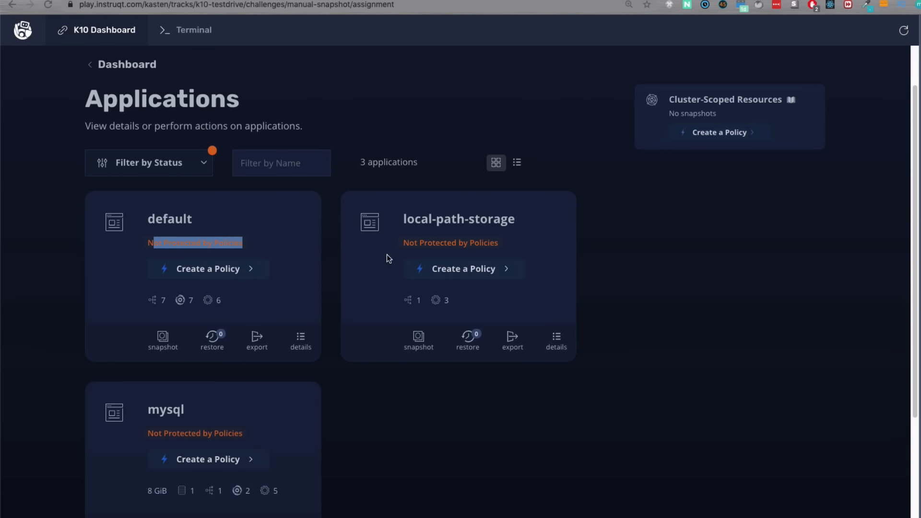
{"action": "scroll", "scroll_direction": "down", "scroll_amount": 3}
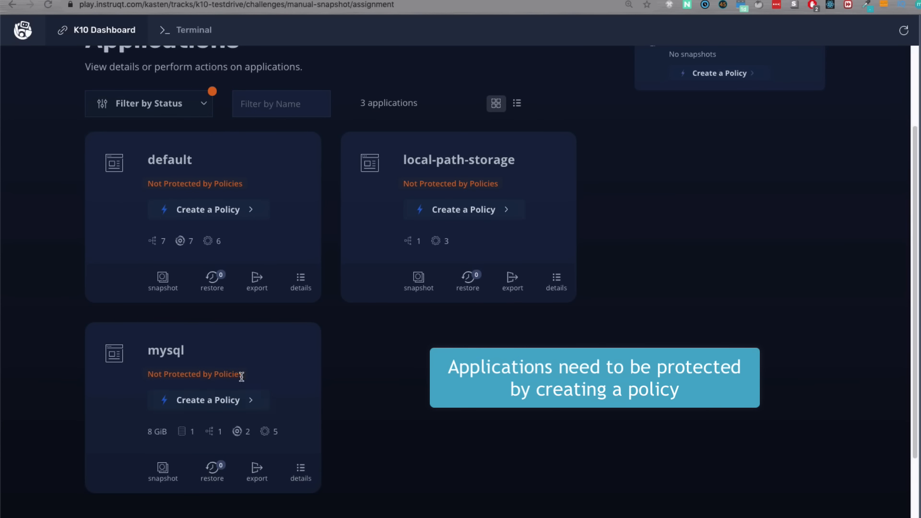
{"action": "mouse_move", "coordinate": [388, 405]}
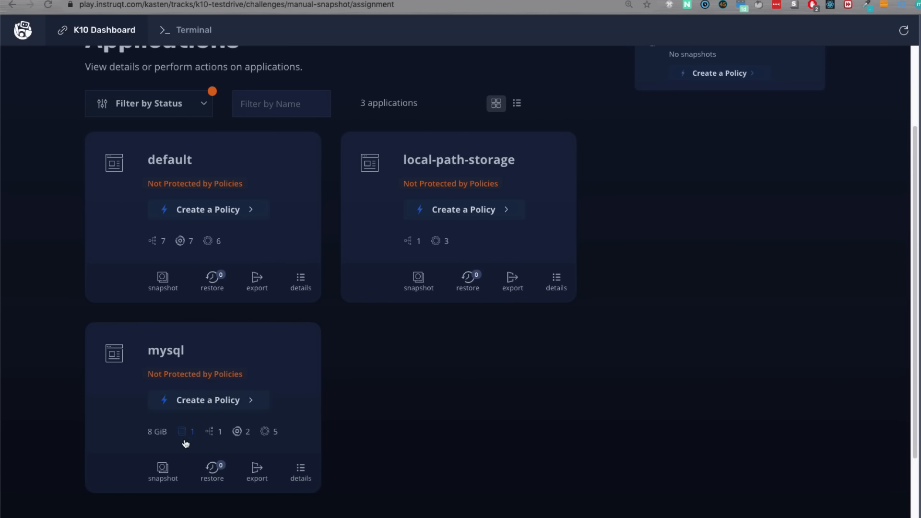
{"action": "mouse_move", "coordinate": [303, 475]}
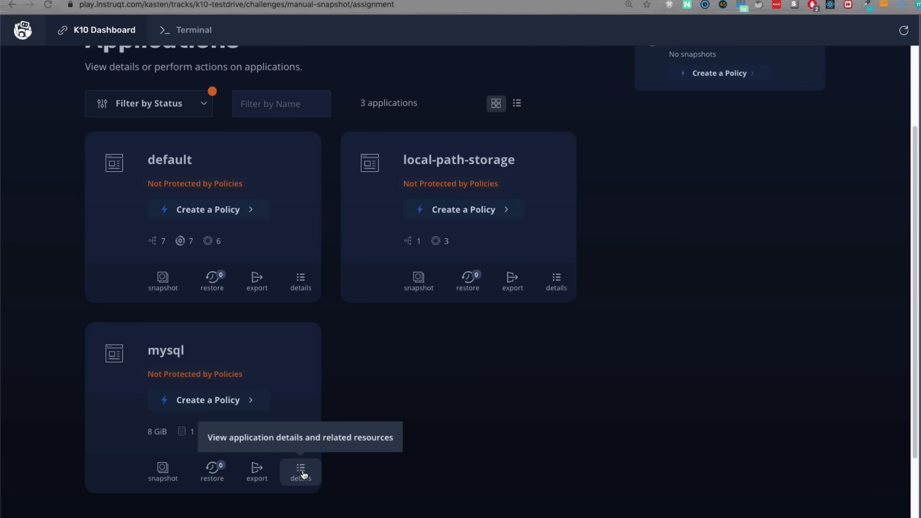
{"action": "left_click", "coordinate": [301, 468]}
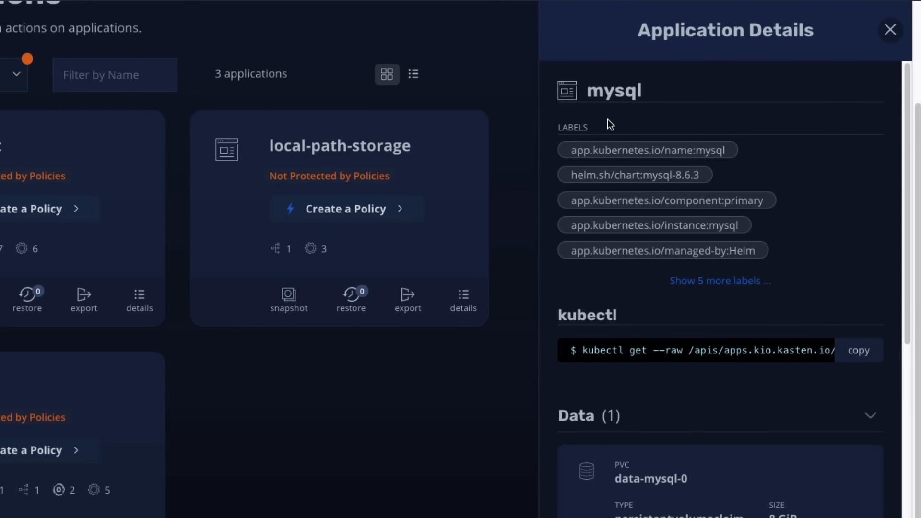
{"action": "mouse_move", "coordinate": [567, 131]}
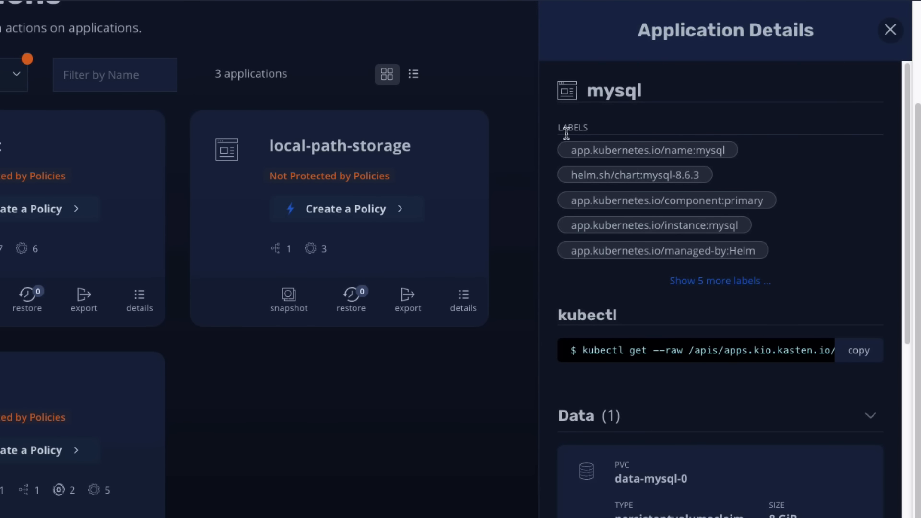
{"action": "scroll", "scroll_direction": "down", "scroll_amount": 3}
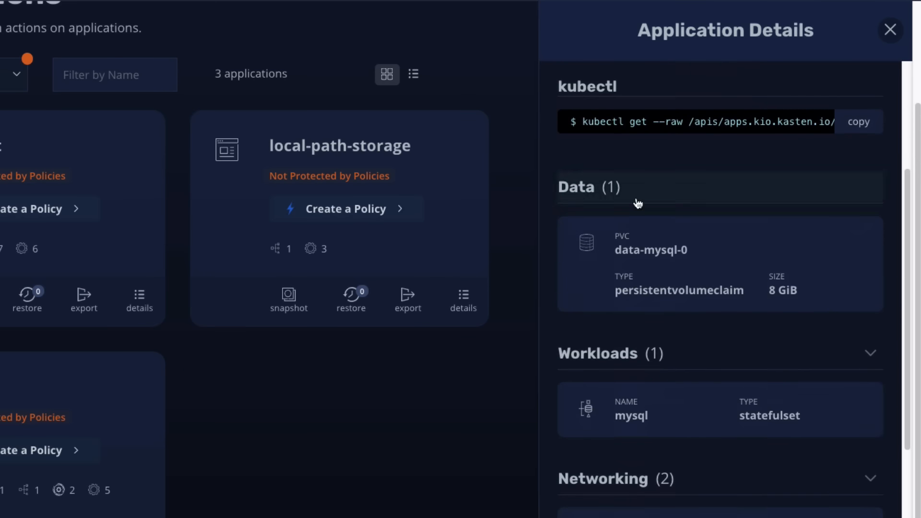
{"action": "scroll", "scroll_direction": "down", "scroll_amount": 3}
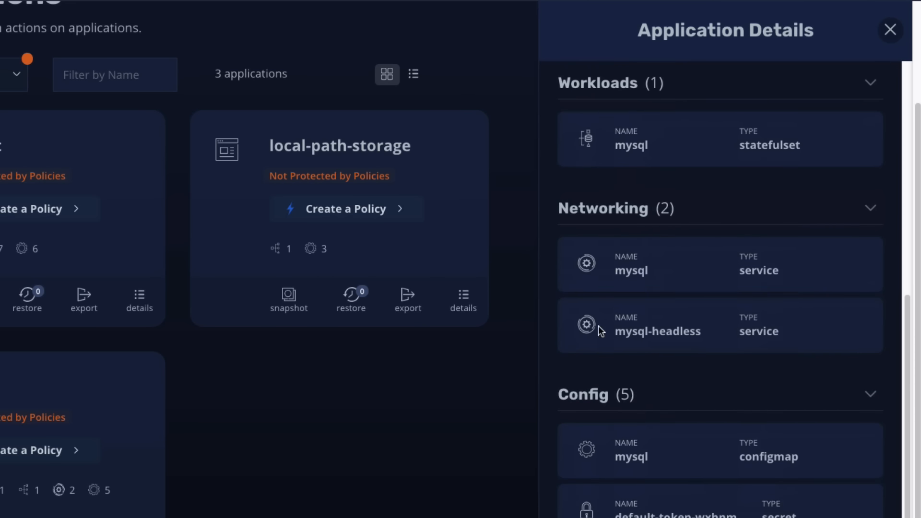
{"action": "left_click", "coordinate": [889, 28]}
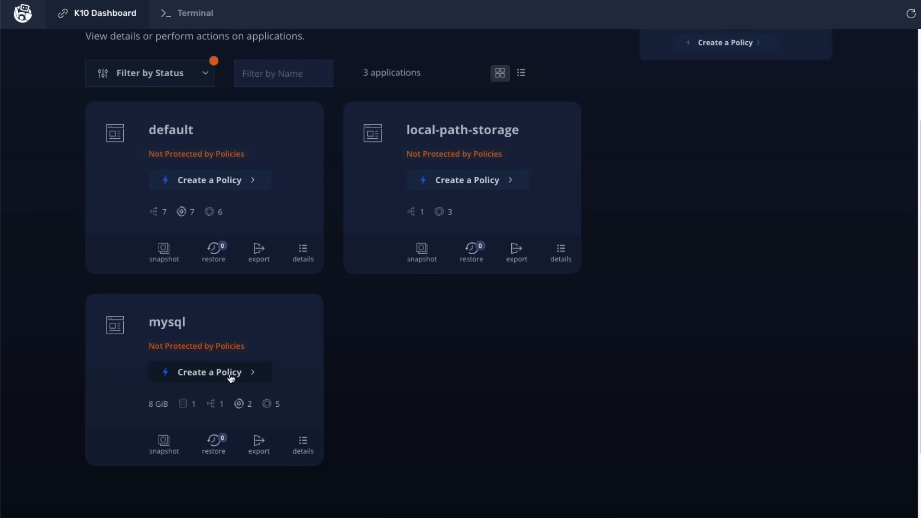
{"action": "mouse_move", "coordinate": [224, 376]}
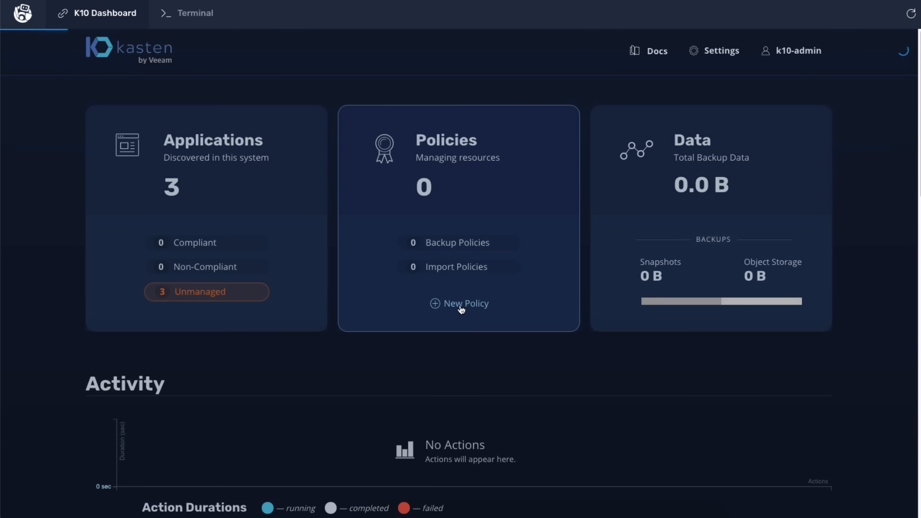
- Create a new policy from the Policies card and name it mysql-backup
{"action": "left_click", "coordinate": [459, 303]}
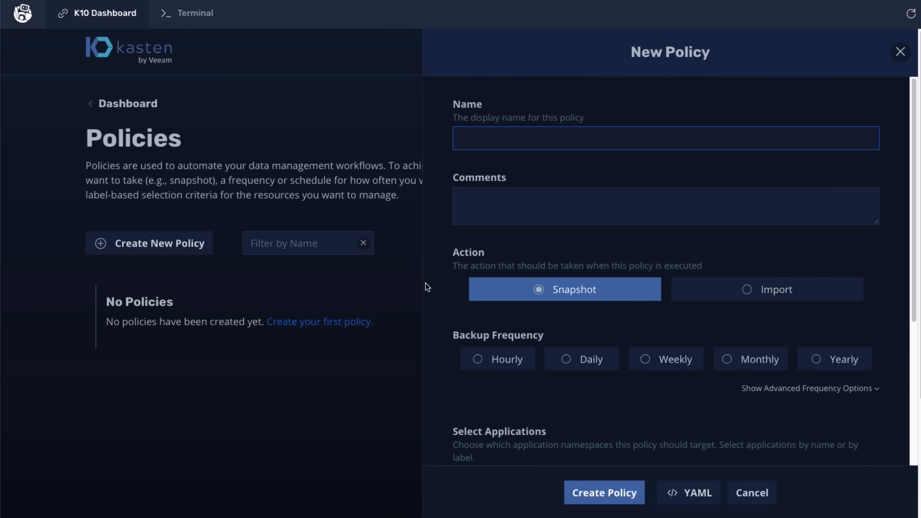
{"action": "left_click", "coordinate": [665, 140]}
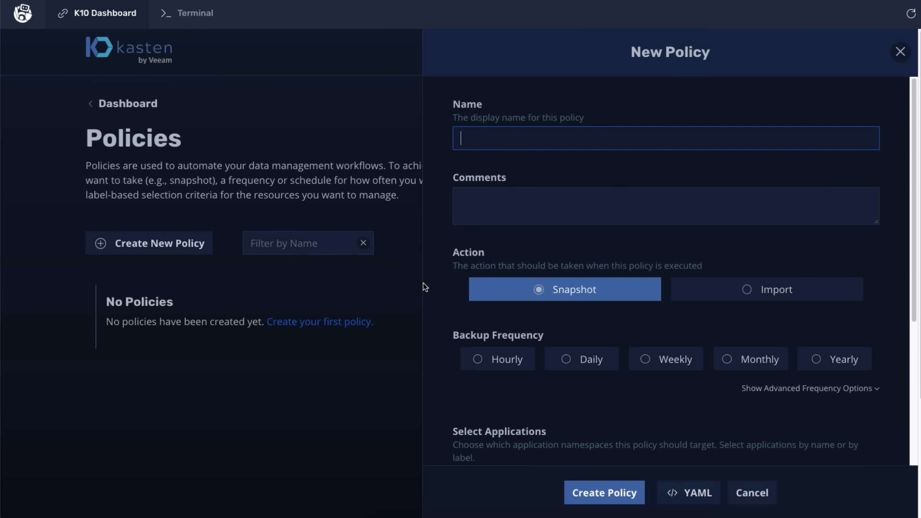
{"action": "type", "text": "mysql-backu"}
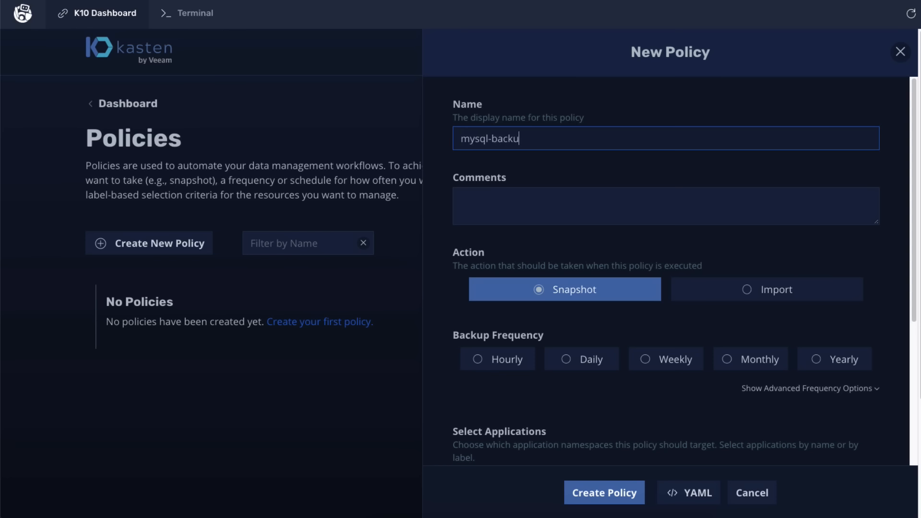
{"action": "type", "text": "p"}
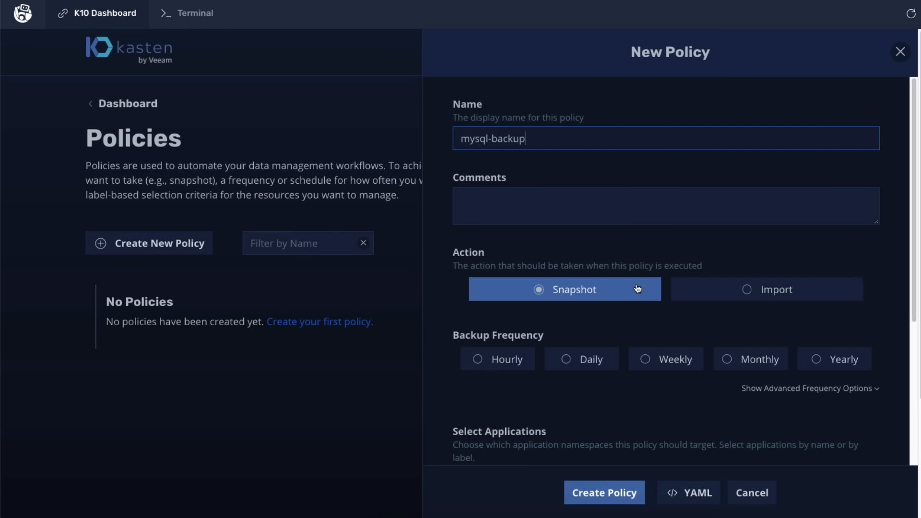
- Select the mysql application by name with All Resources included
{"action": "scroll", "scroll_direction": "down", "scroll_amount": 3}
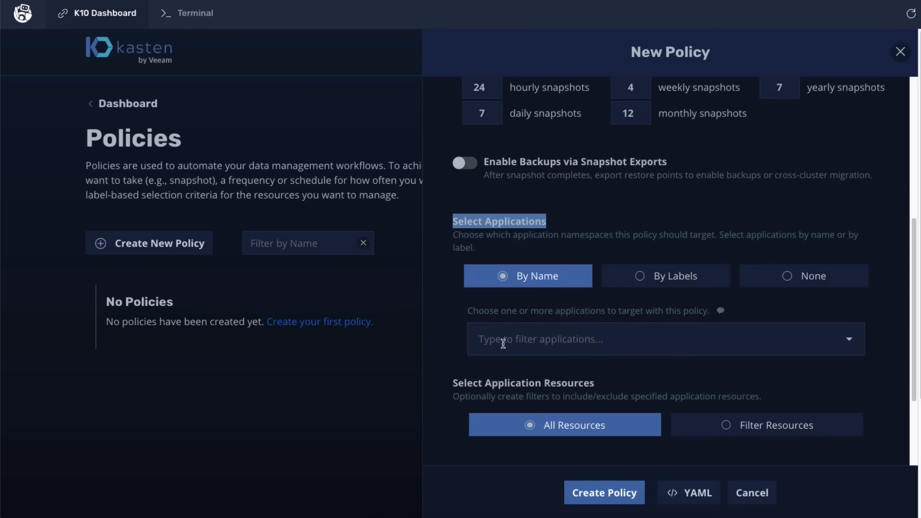
{"action": "mouse_move", "coordinate": [504, 344]}
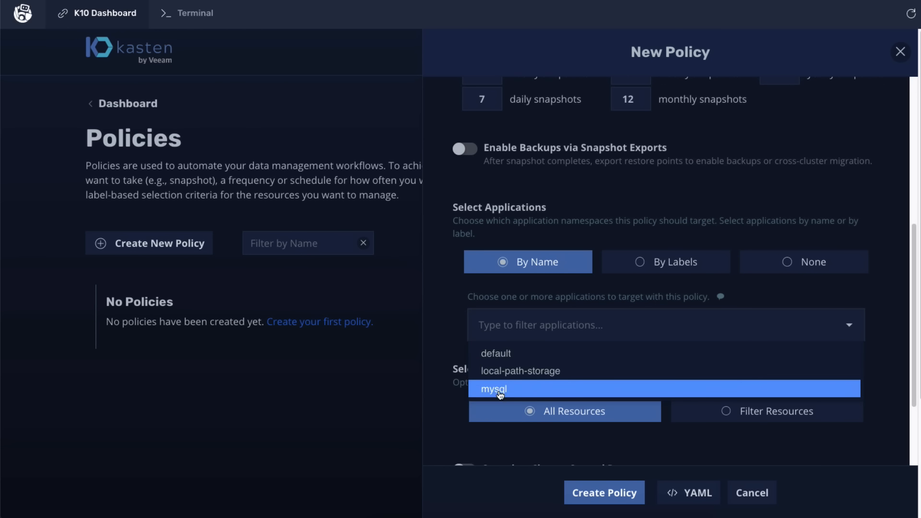
{"action": "left_click", "coordinate": [495, 389]}
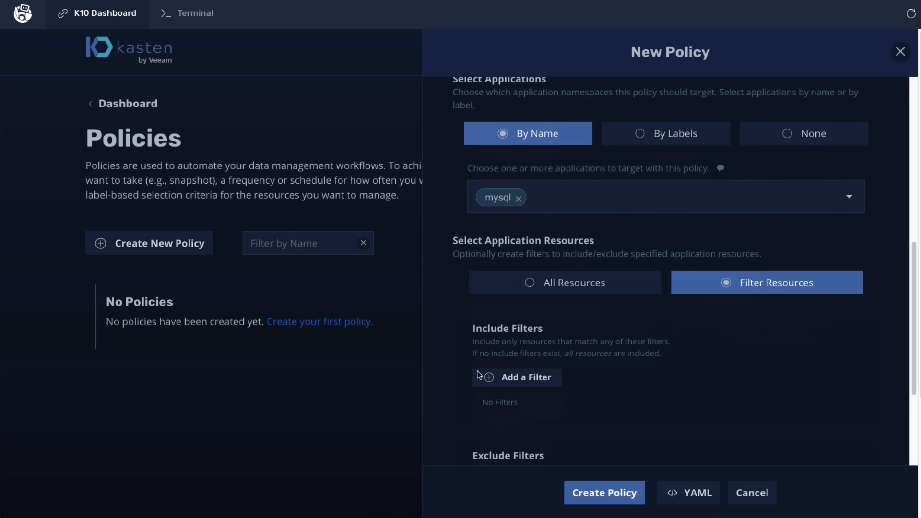
{"action": "left_click", "coordinate": [565, 282]}
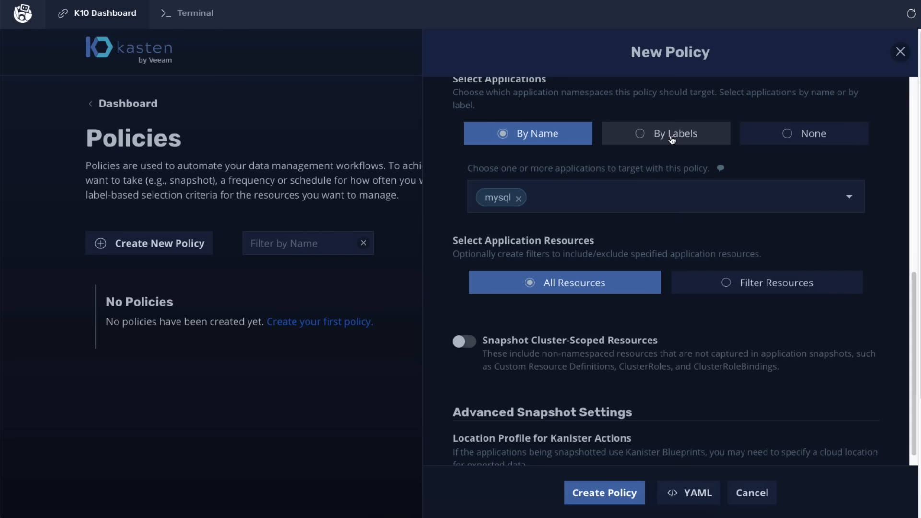
{"action": "left_click", "coordinate": [666, 133]}
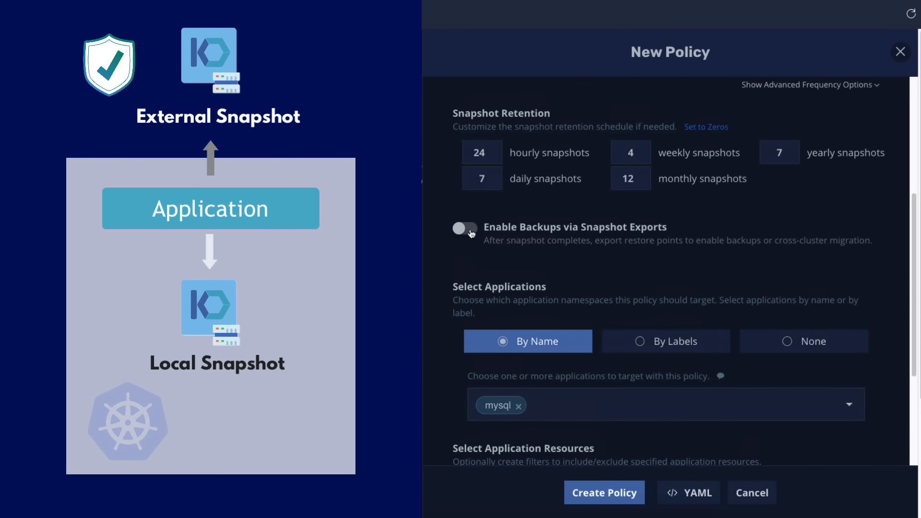
- Enable Backups via Snapshot Exports and go to the Location Profiles settings
{"action": "left_click", "coordinate": [466, 228]}
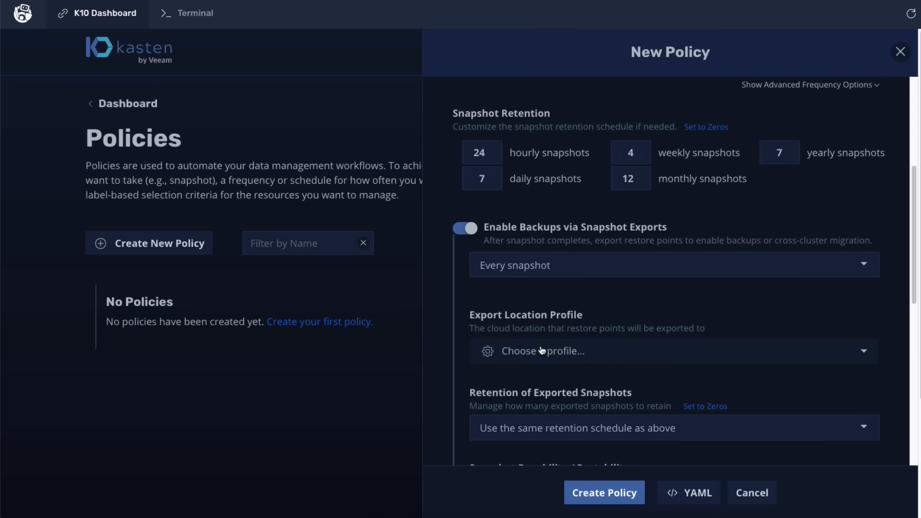
{"action": "scroll", "scroll_direction": "down", "scroll_amount": 3}
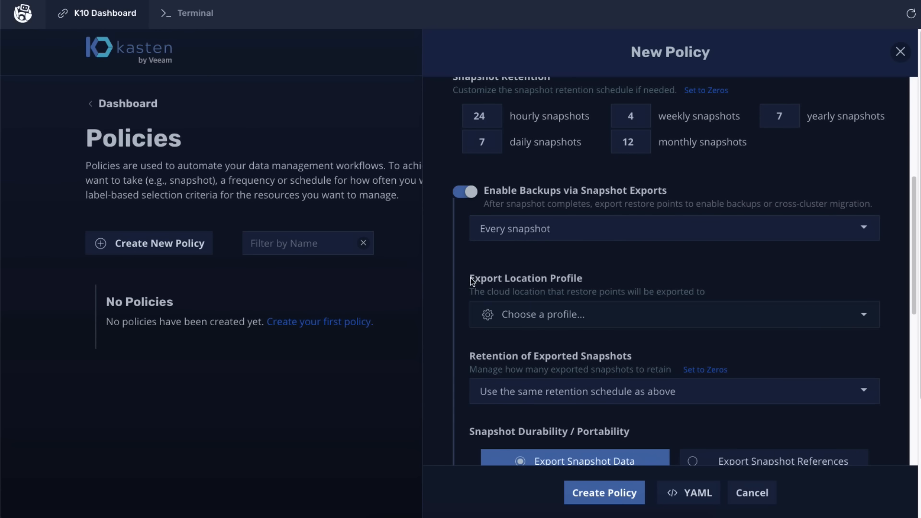
{"action": "double_click", "coordinate": [542, 278]}
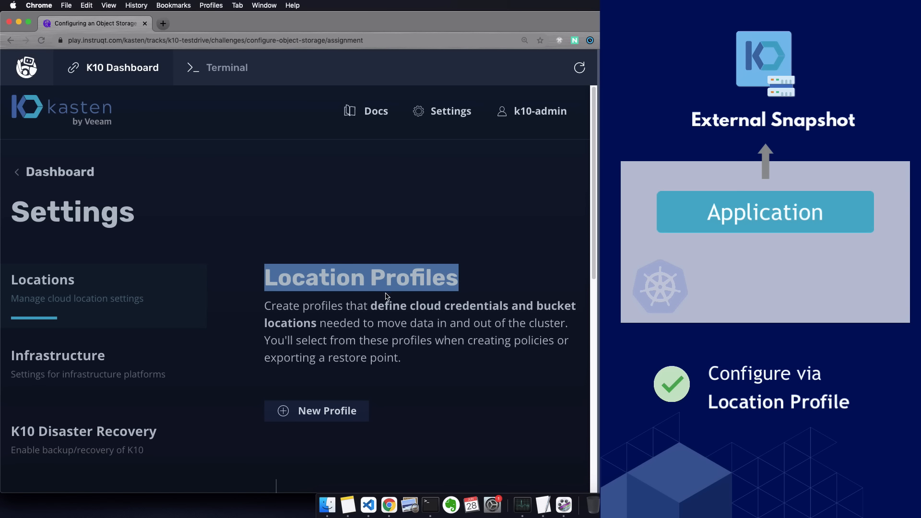
{"action": "left_click", "coordinate": [316, 410]}
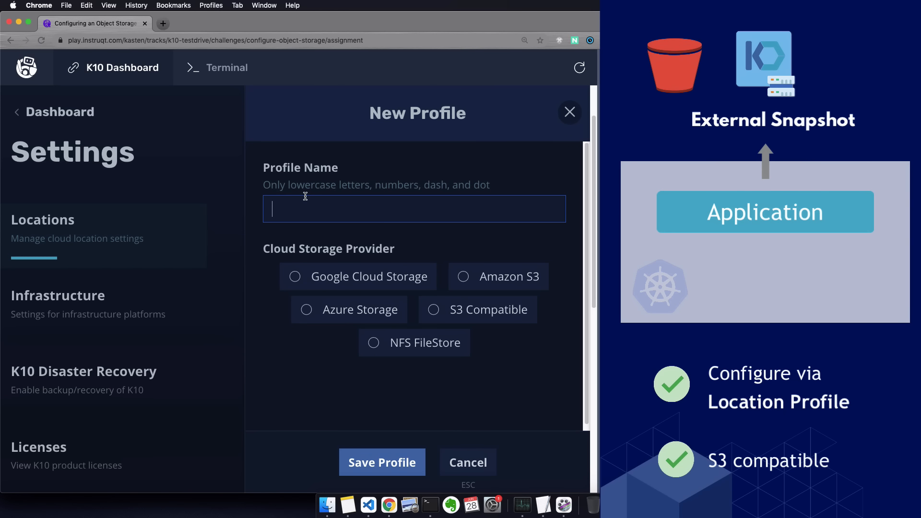
{"action": "mouse_move", "coordinate": [303, 207]}
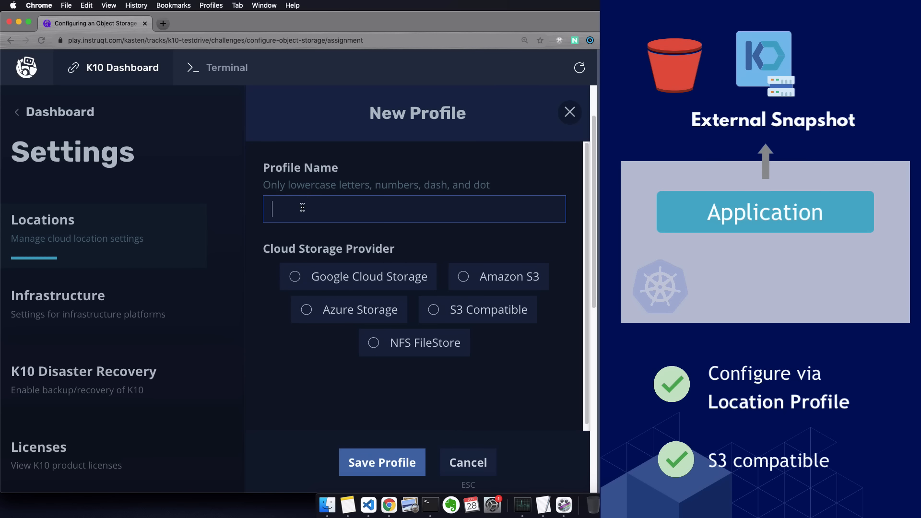
{"action": "type", "text": "my"}
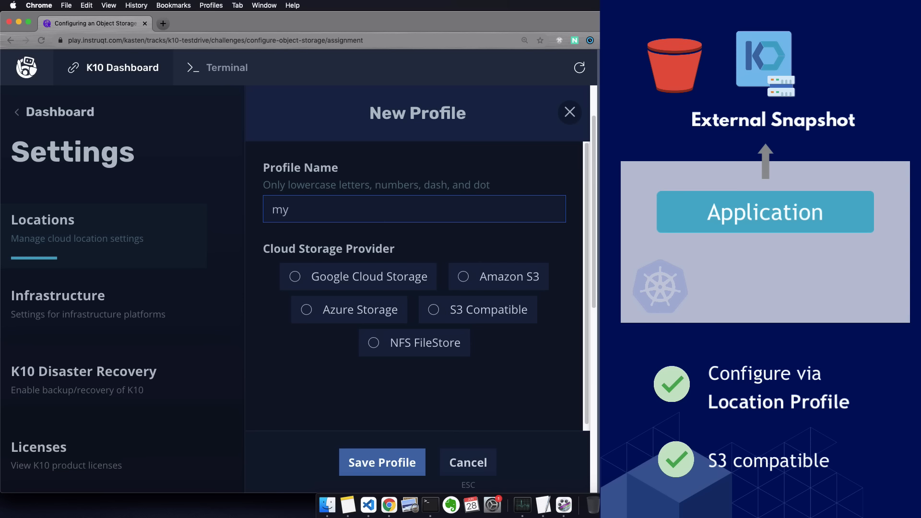
{"action": "type", "text": "profile"}
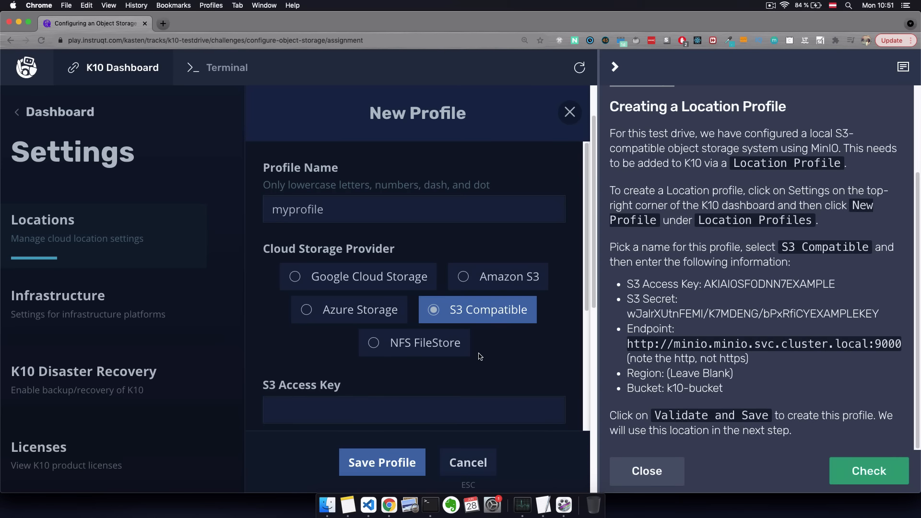
{"action": "scroll", "scroll_direction": "down", "scroll_amount": 3}
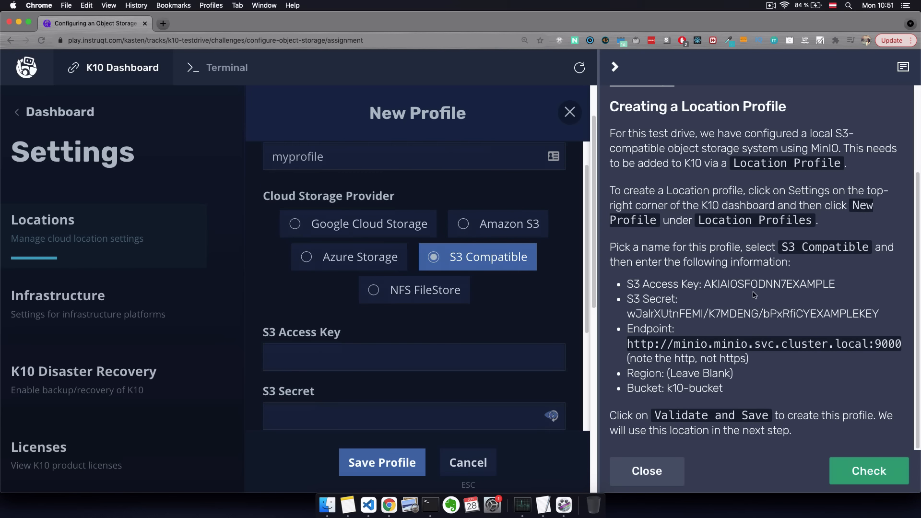
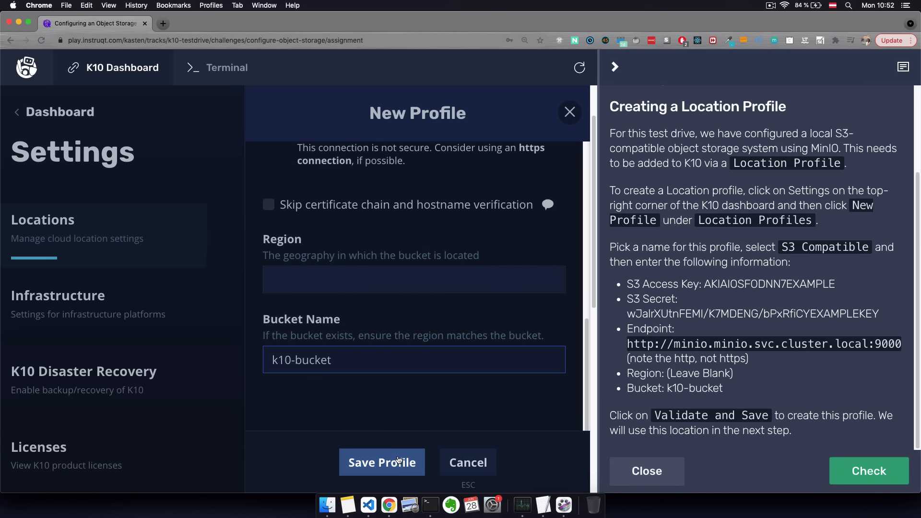
{"action": "left_click", "coordinate": [382, 463]}
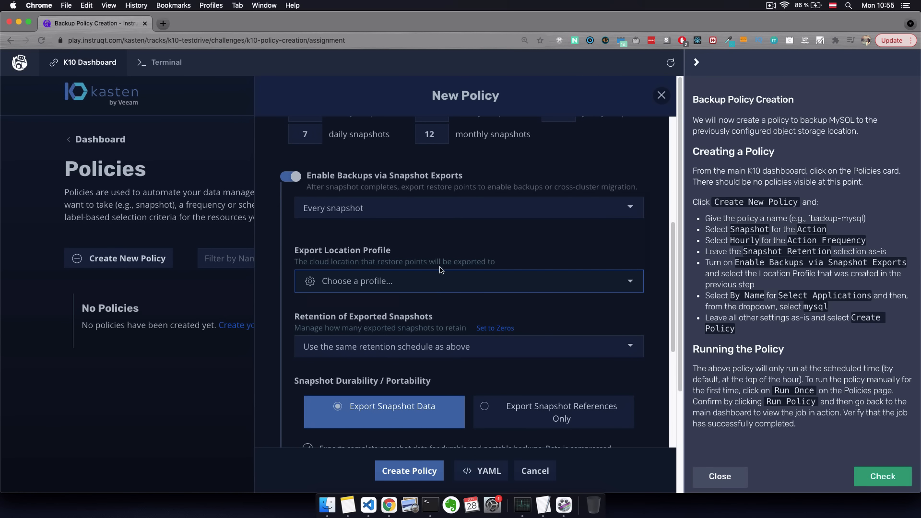
- Set myprofile as the export location and review the backup-mysql policy YAML
{"action": "left_click", "coordinate": [467, 281]}
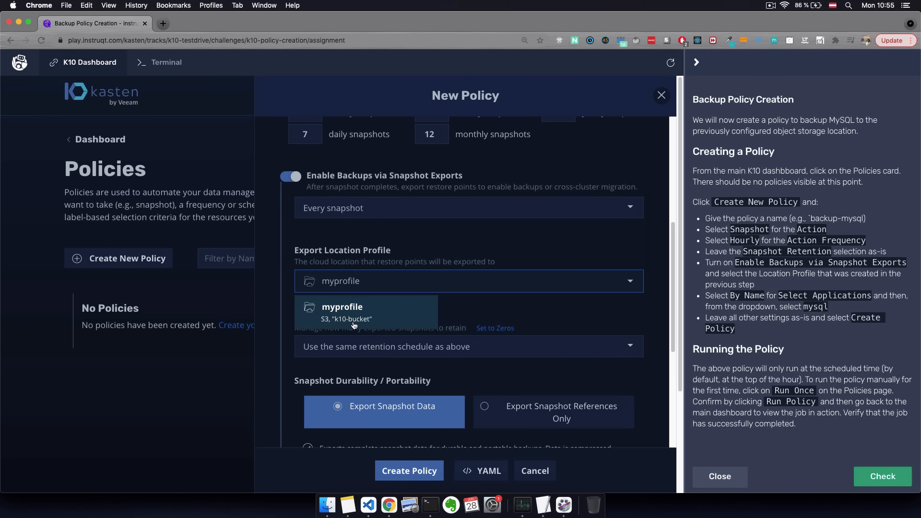
{"action": "left_click", "coordinate": [342, 309]}
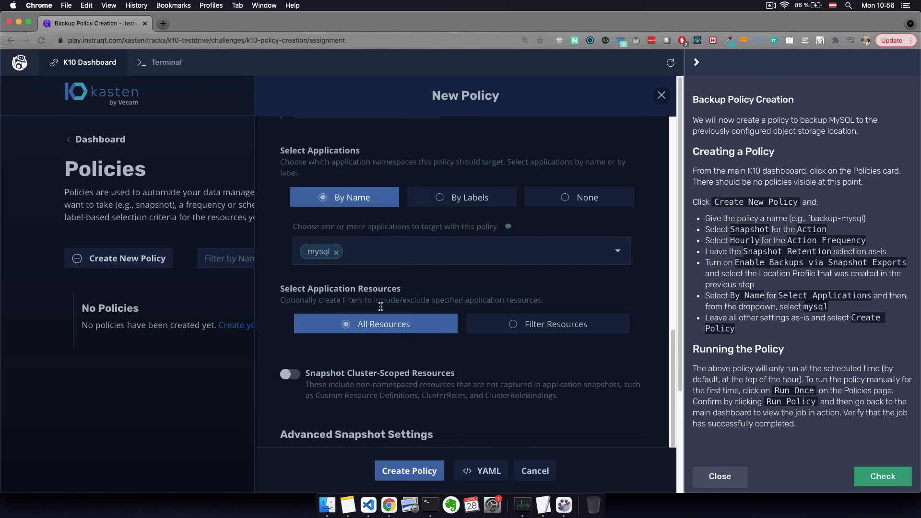
{"action": "left_click", "coordinate": [481, 470]}
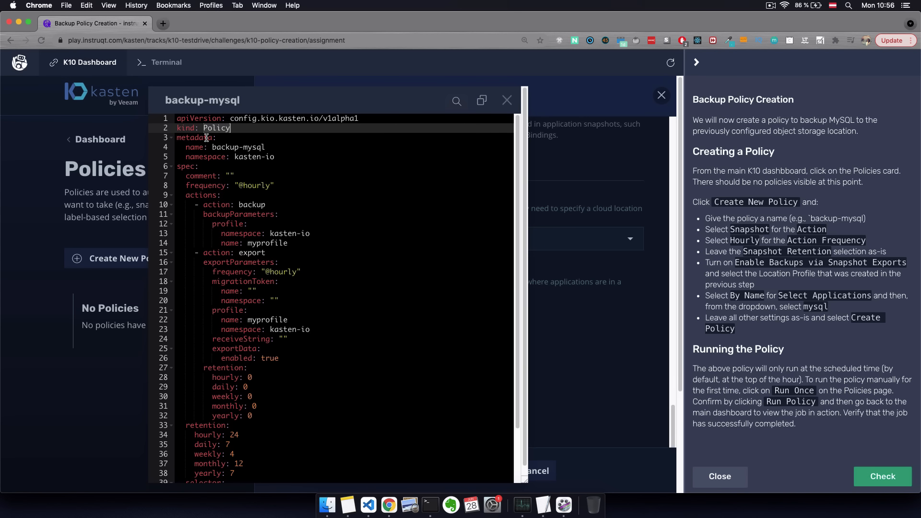
{"action": "scroll", "scroll_direction": "down", "scroll_amount": 3}
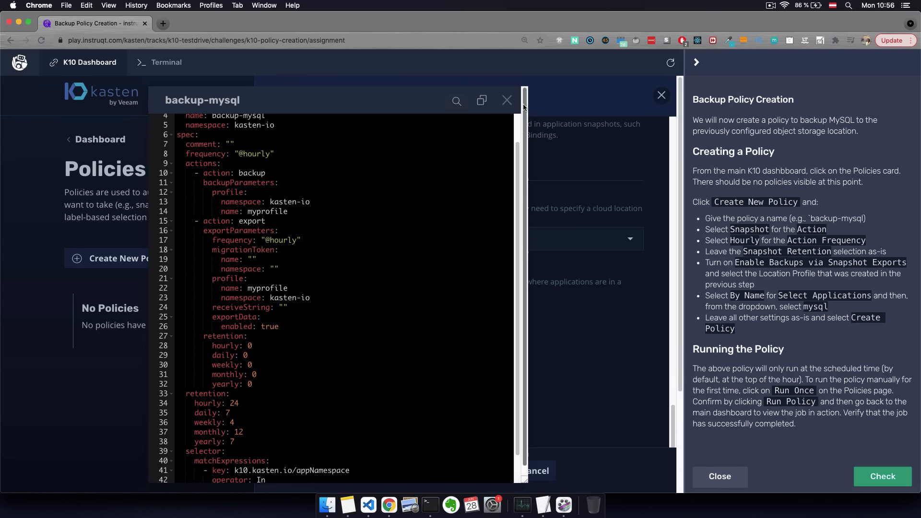
{"action": "scroll", "scroll_direction": "down", "scroll_amount": 3}
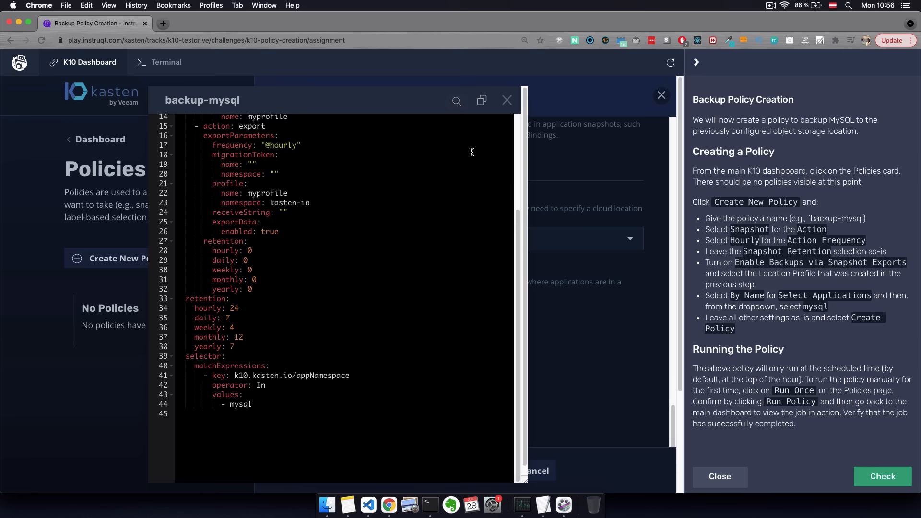
{"action": "left_click", "coordinate": [661, 95]}
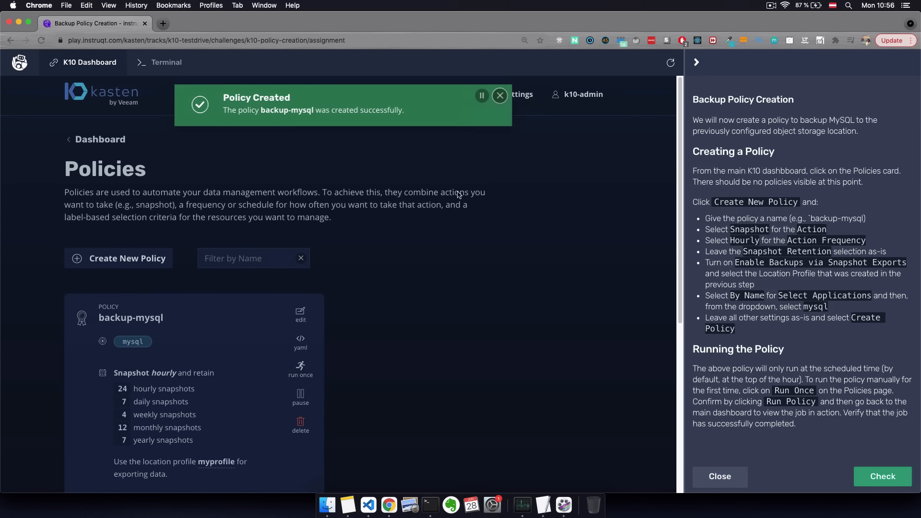
- Run backup-mysql once and watch its backup and export actions on the dashboard
{"action": "scroll", "scroll_direction": "down", "scroll_amount": 3}
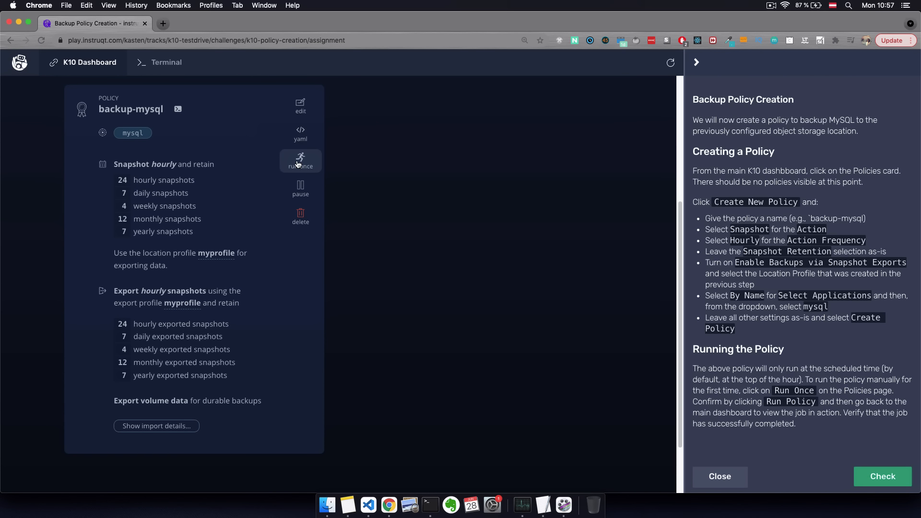
{"action": "left_click", "coordinate": [300, 159]}
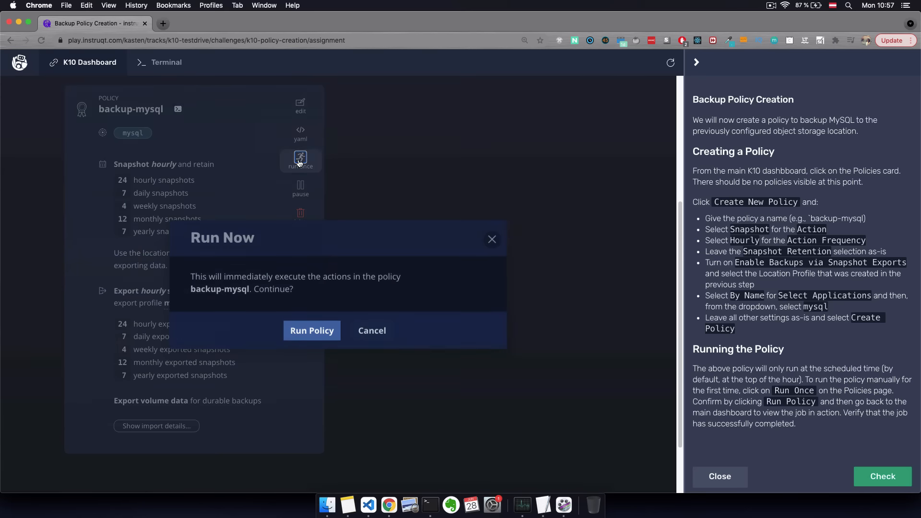
{"action": "left_click", "coordinate": [312, 330]}
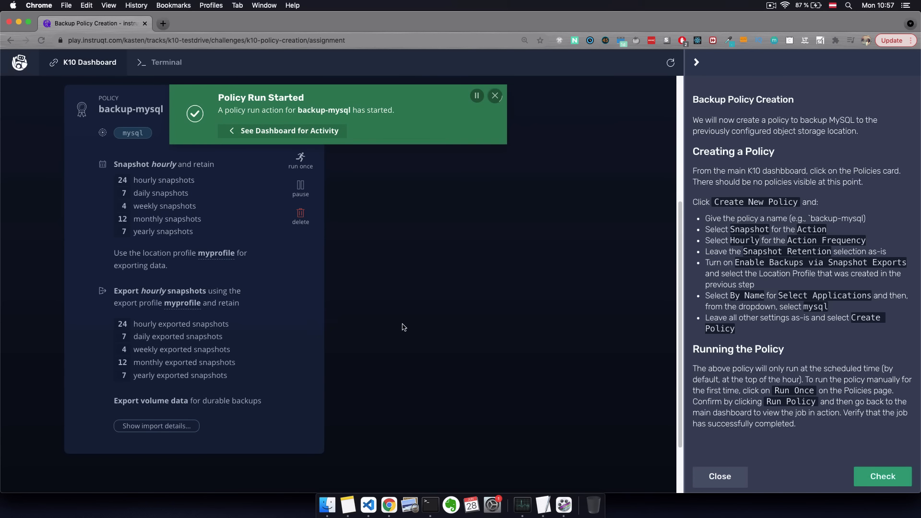
{"action": "left_click", "coordinate": [282, 130]}
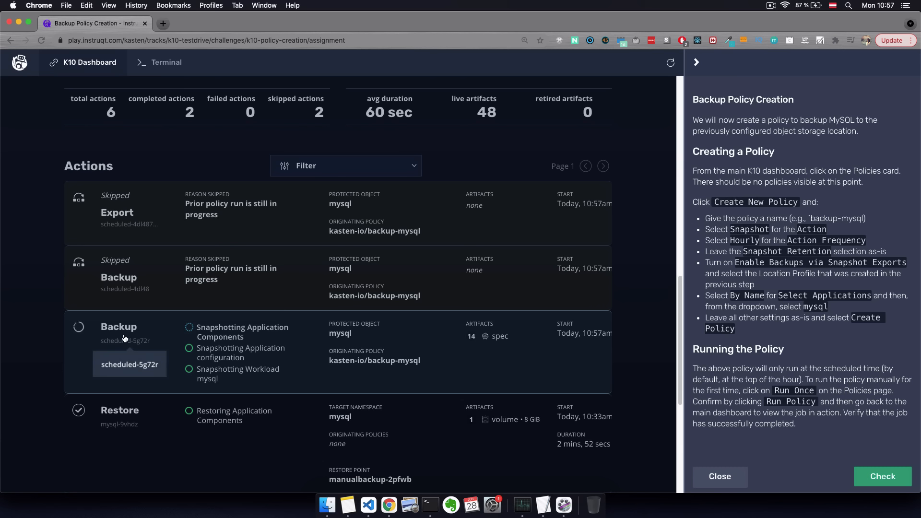
{"action": "mouse_move", "coordinate": [213, 336]}
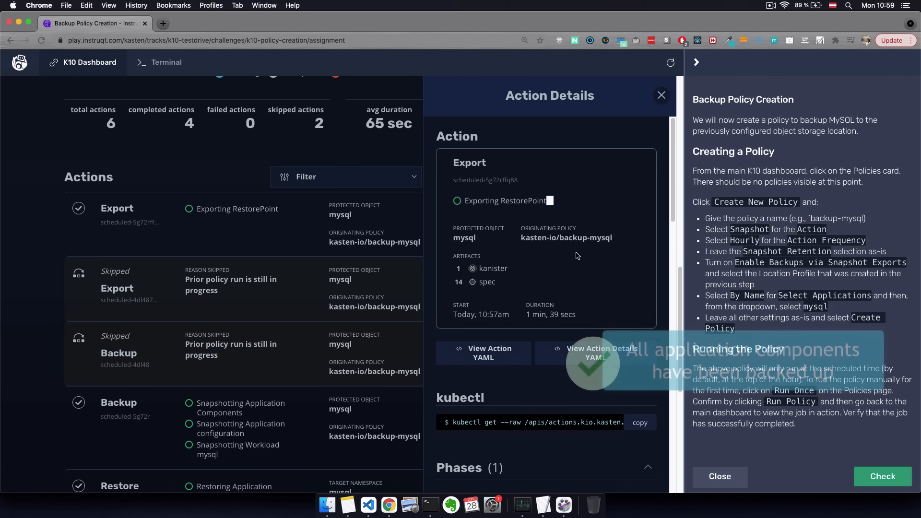
{"action": "scroll", "scroll_direction": "down", "scroll_amount": 3}
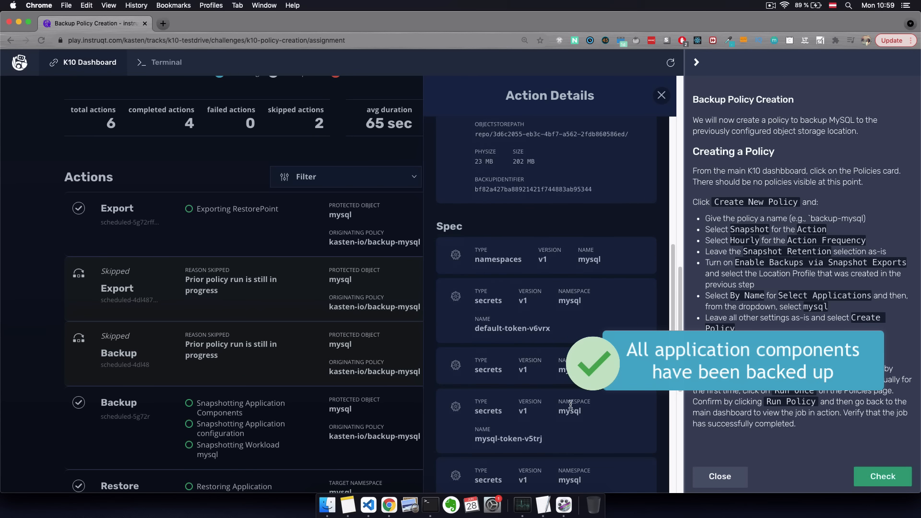
{"action": "scroll", "scroll_direction": "down", "scroll_amount": 3}
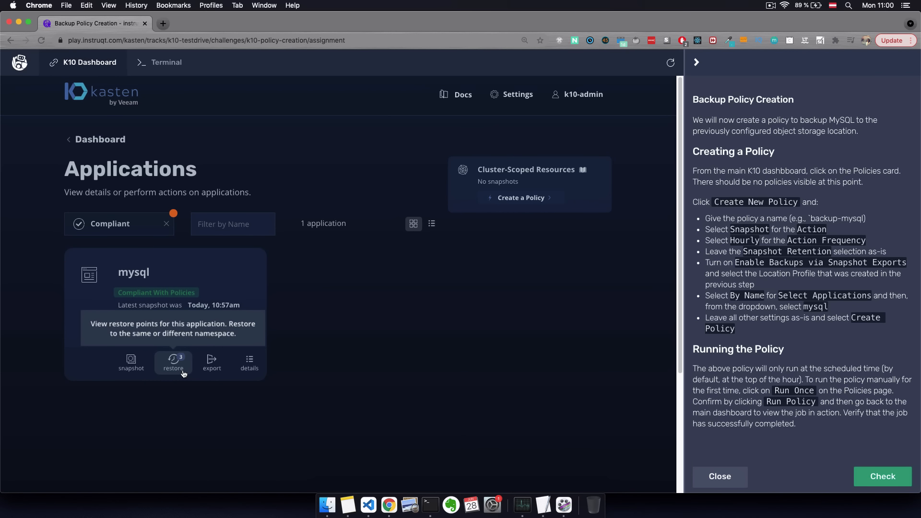
- Select the EXPORTED instance of mysql's 10:57am backup-mysql restore point
{"action": "left_click", "coordinate": [172, 363]}
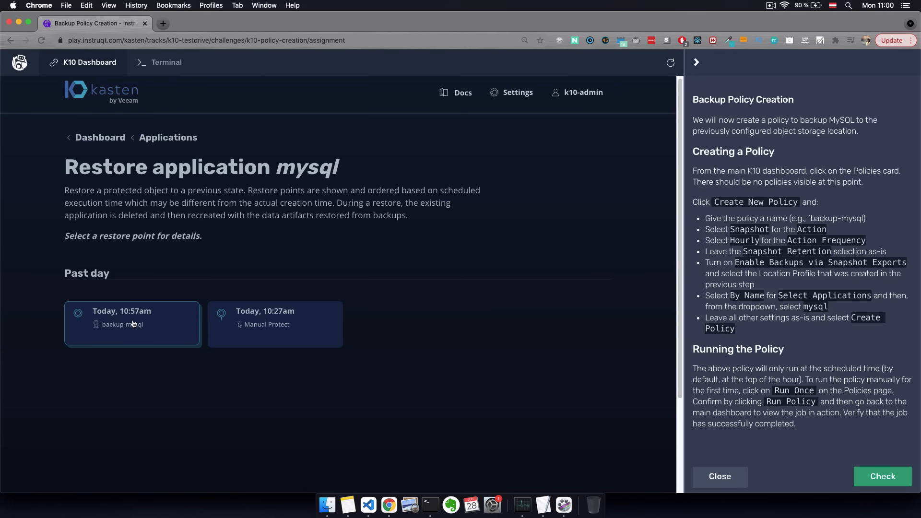
{"action": "left_click", "coordinate": [133, 325]}
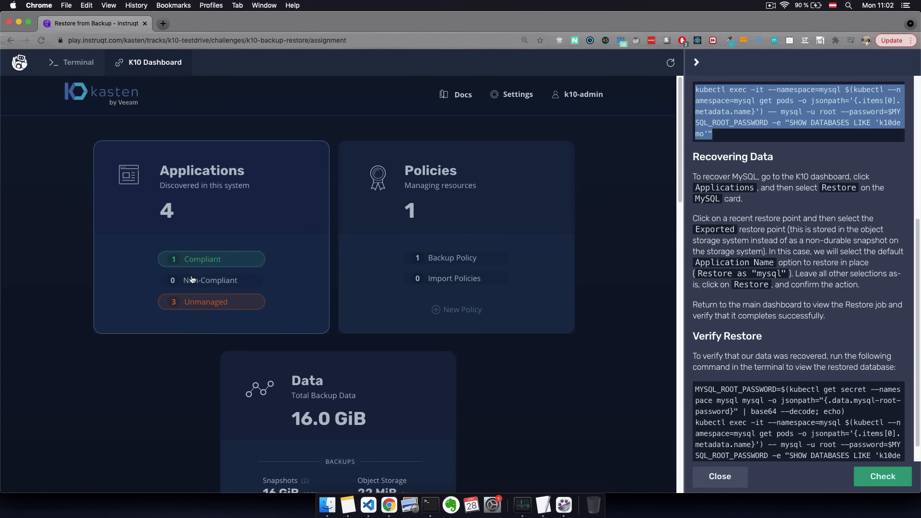
{"action": "mouse_move", "coordinate": [211, 235]}
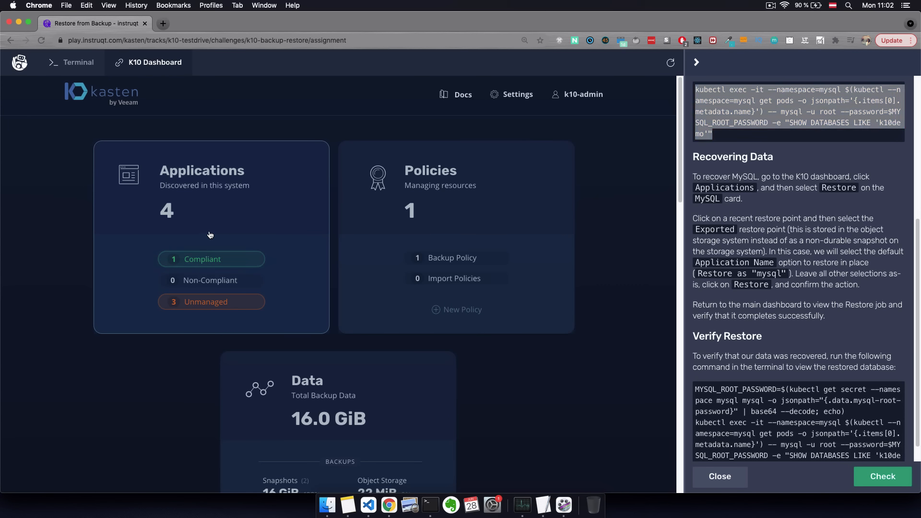
{"action": "scroll", "scroll_direction": "down", "scroll_amount": 3}
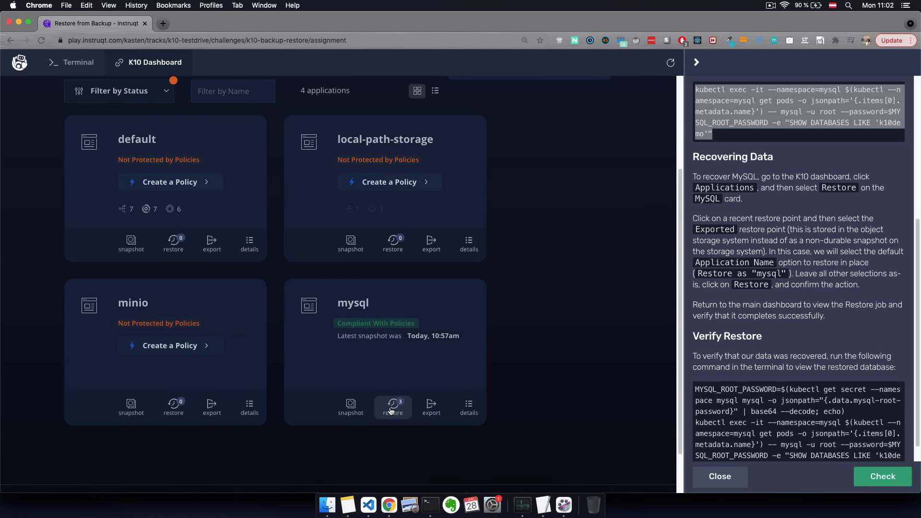
{"action": "left_click", "coordinate": [393, 407]}
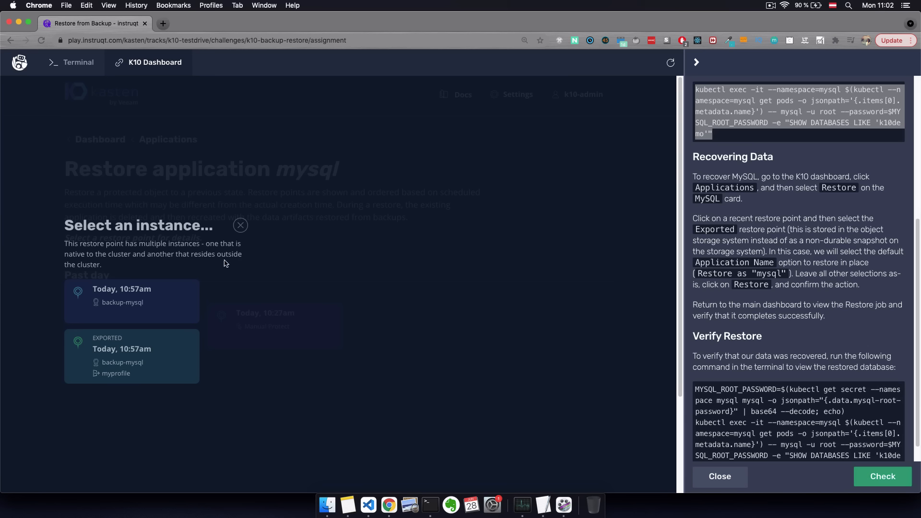
{"action": "mouse_move", "coordinate": [120, 357]}
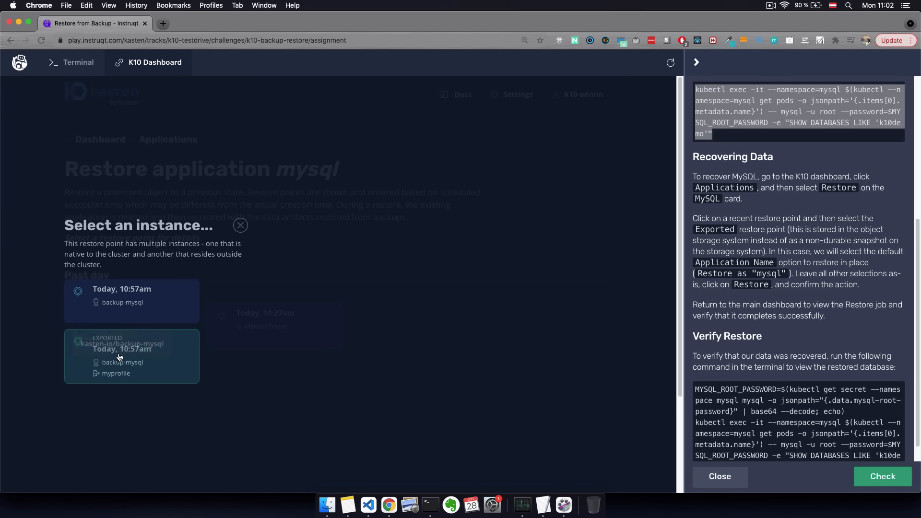
{"action": "left_click", "coordinate": [120, 356]}
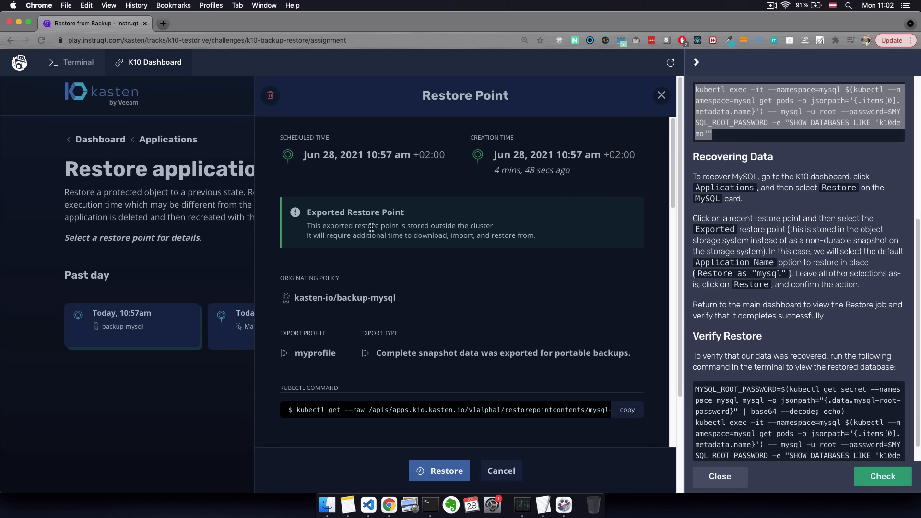
{"action": "mouse_move", "coordinate": [553, 233]}
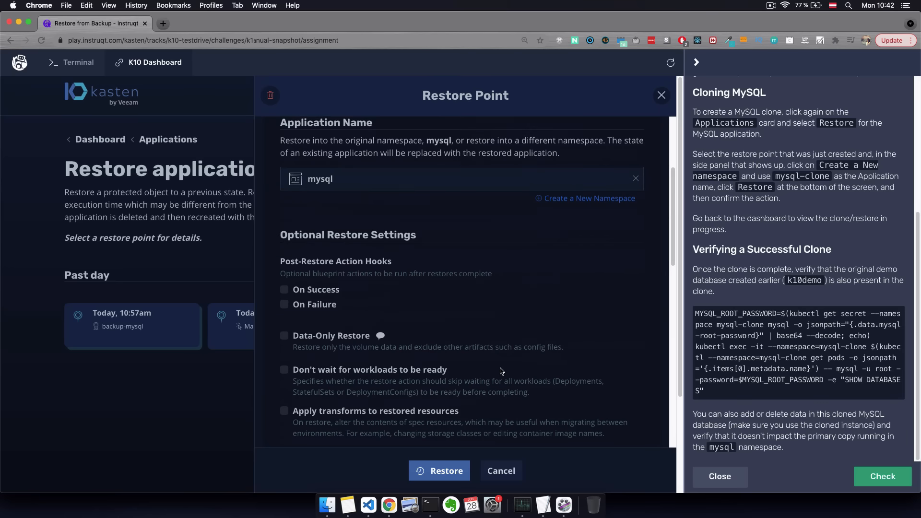
- Restore mysql into a new mysql-clone namespace and switch back to the terminal
{"action": "left_click", "coordinate": [589, 197]}
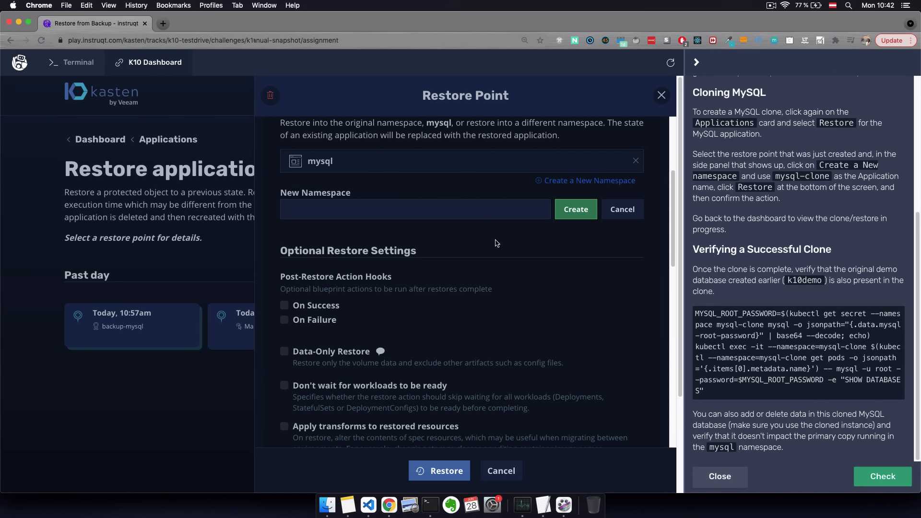
{"action": "type", "text": "mysq"}
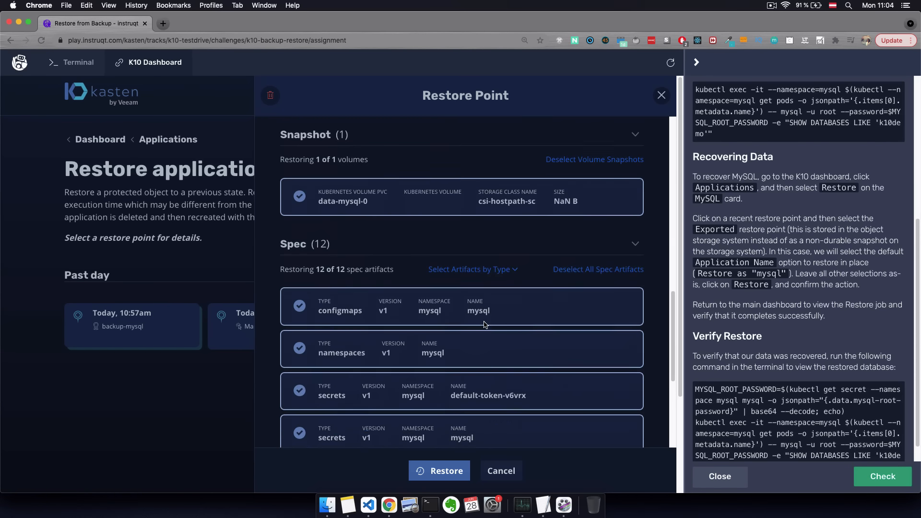
{"action": "left_click", "coordinate": [439, 471]}
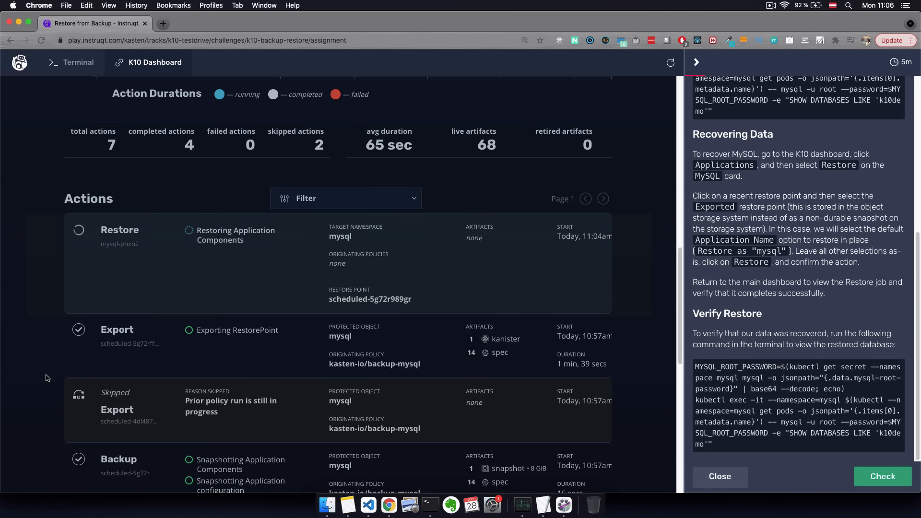
{"action": "left_click", "coordinate": [71, 61]}
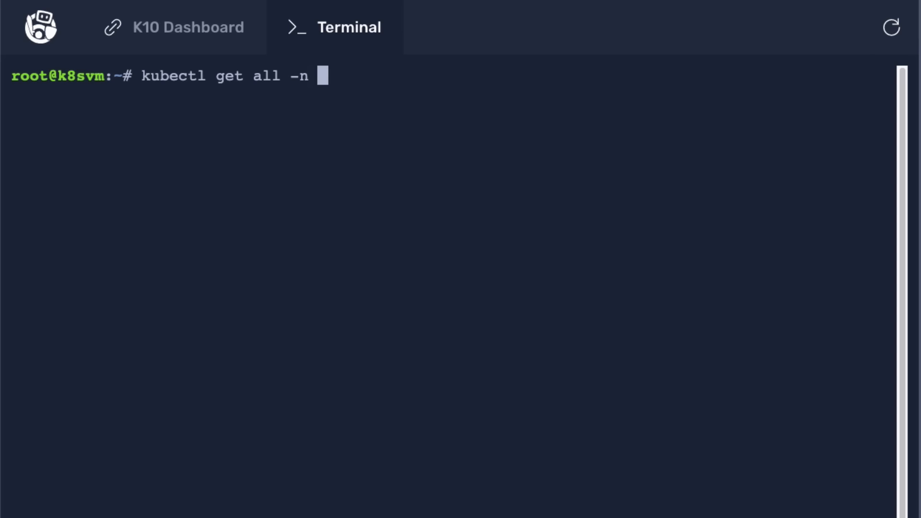
- Run kubectl get all -n mysql-clone to list resources in the cloned namespace
{"action": "type", "text": "mysql-clon"}
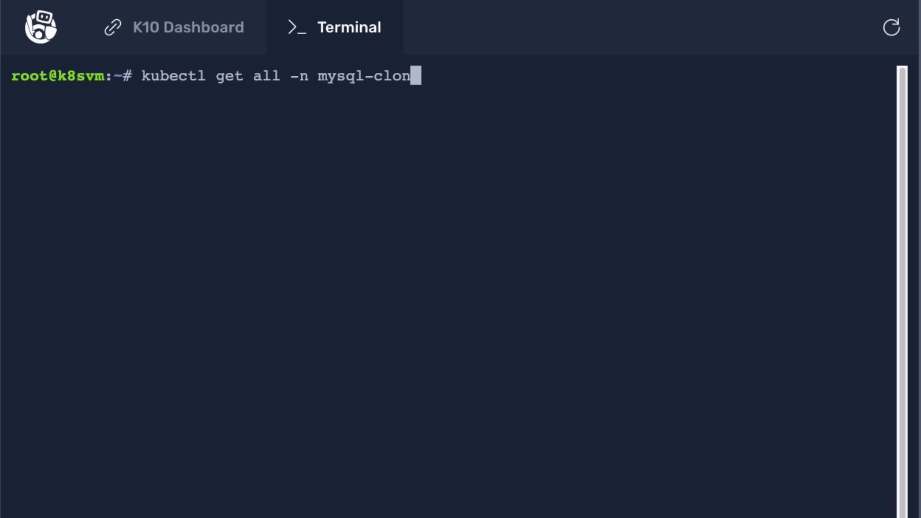
{"action": "key", "text": "Enter"}
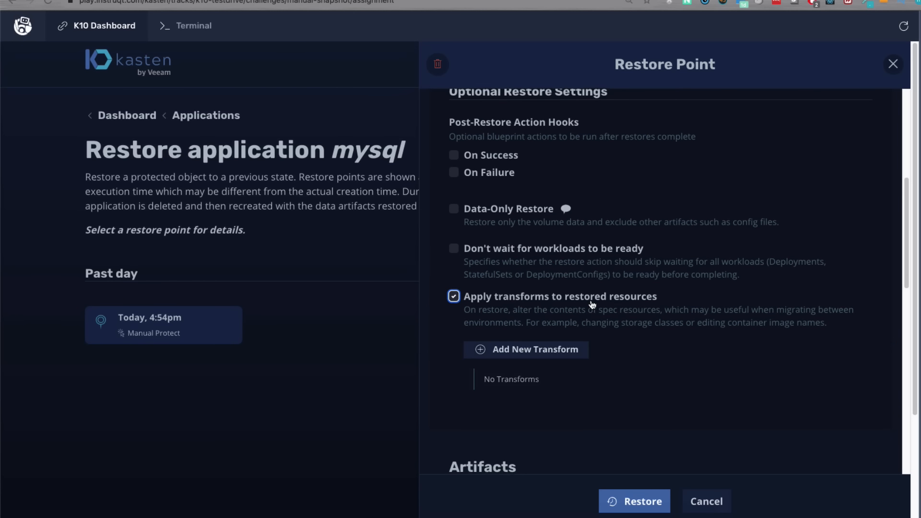
- Add a new transform with a new operation for restored resources, then review the Testdrive track challenges
{"action": "left_click", "coordinate": [526, 350]}
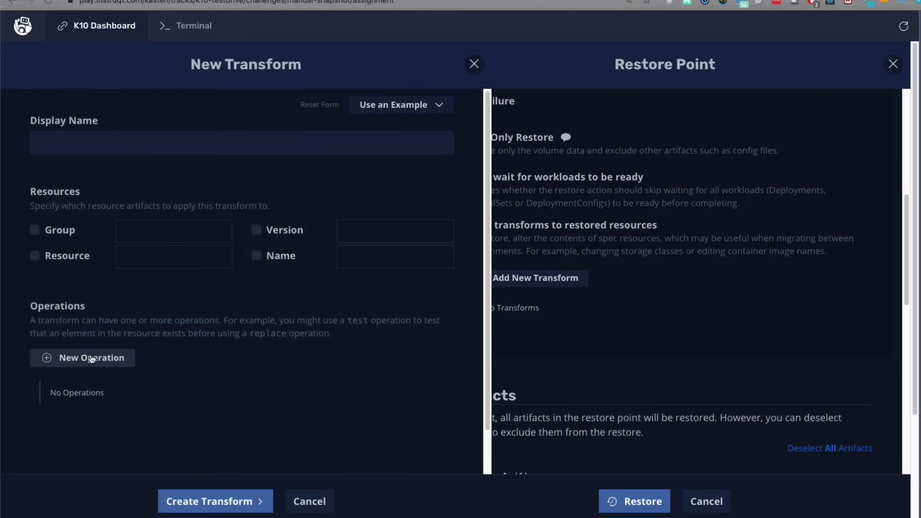
{"action": "left_click", "coordinate": [90, 358]}
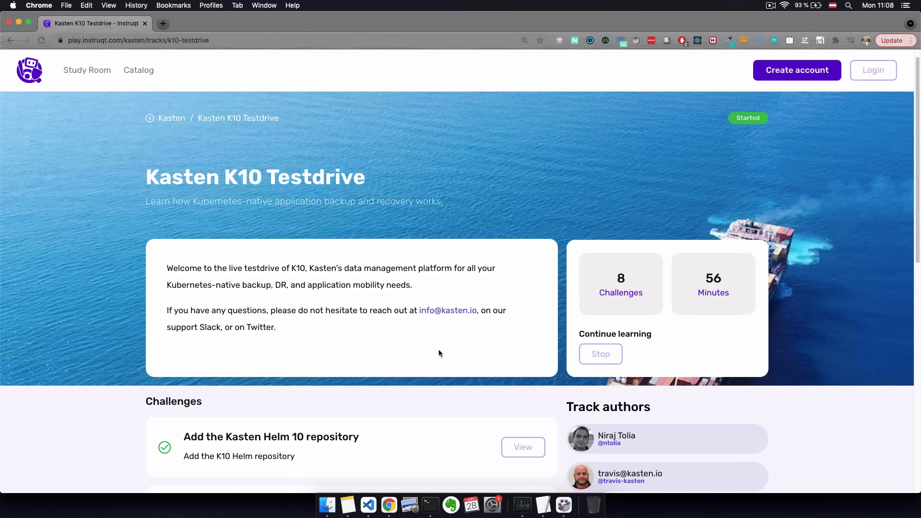
{"action": "scroll", "scroll_direction": "down", "scroll_amount": 3}
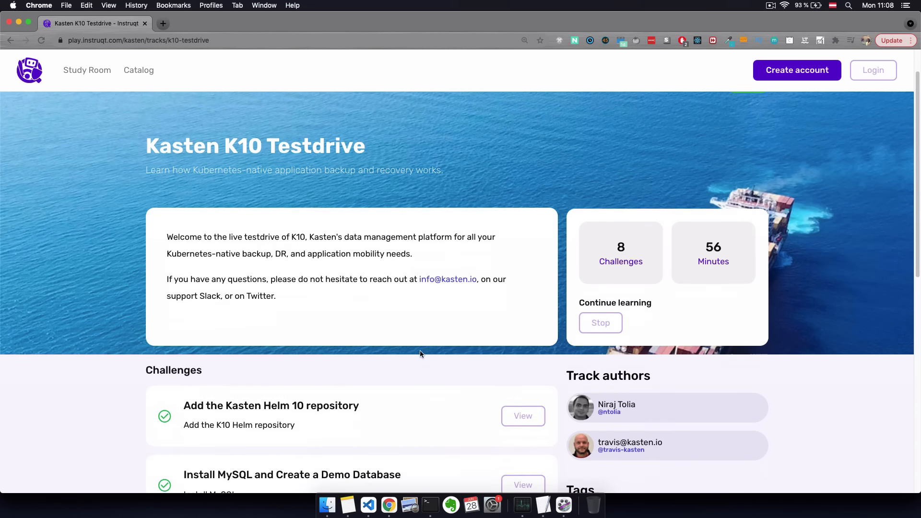